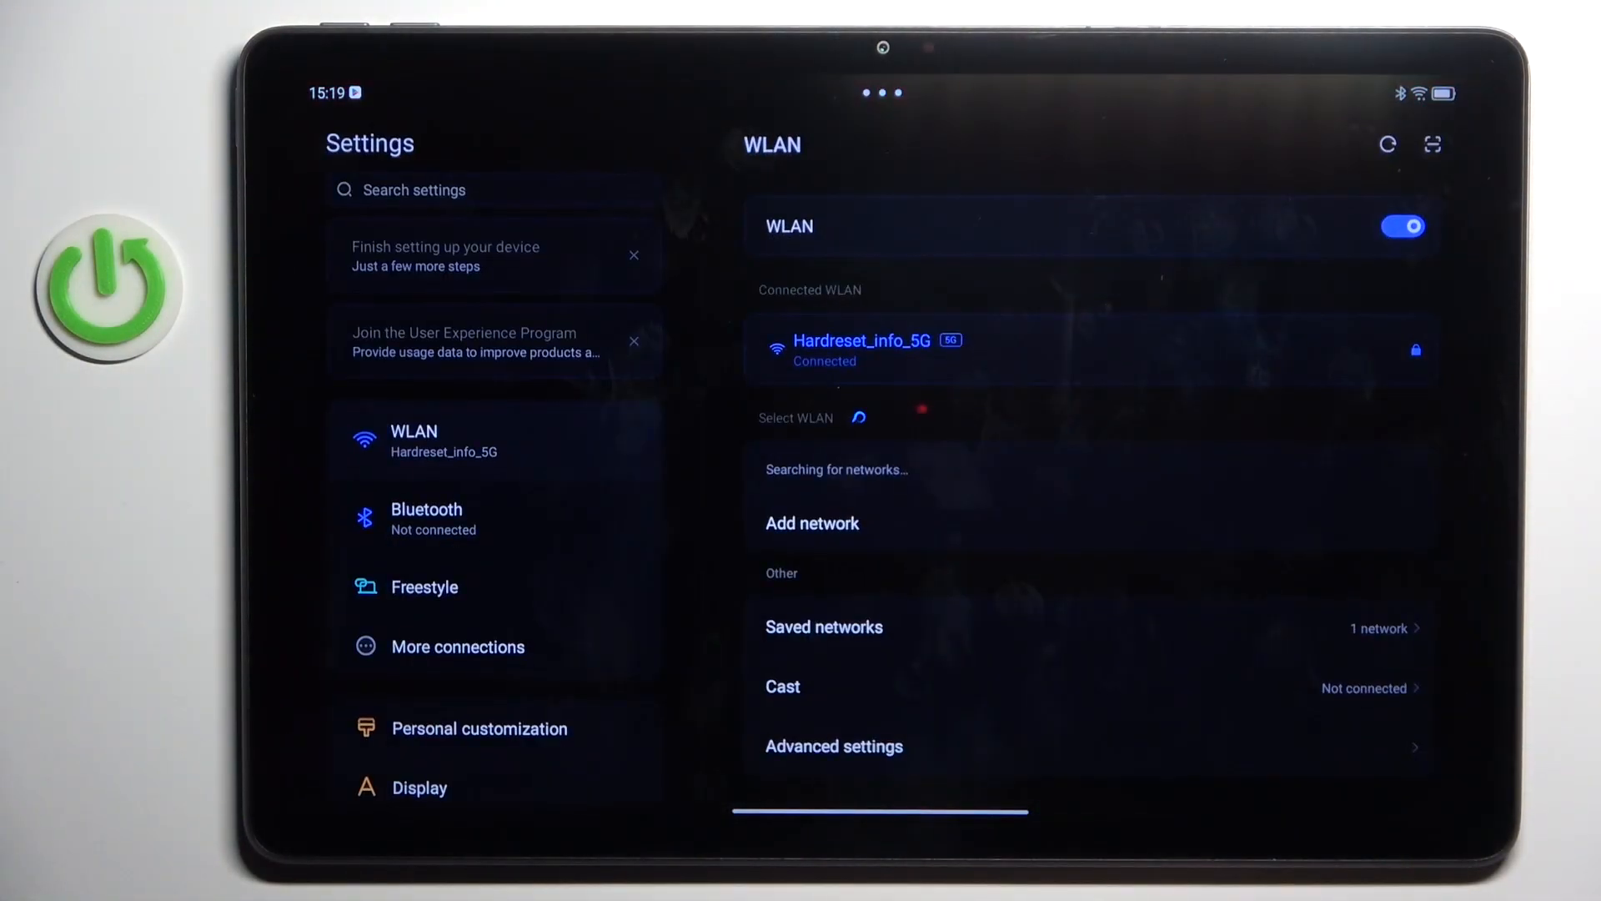
Scroll the Settings categories list down until Accounts & sync comes into view
scroll(down, 3)
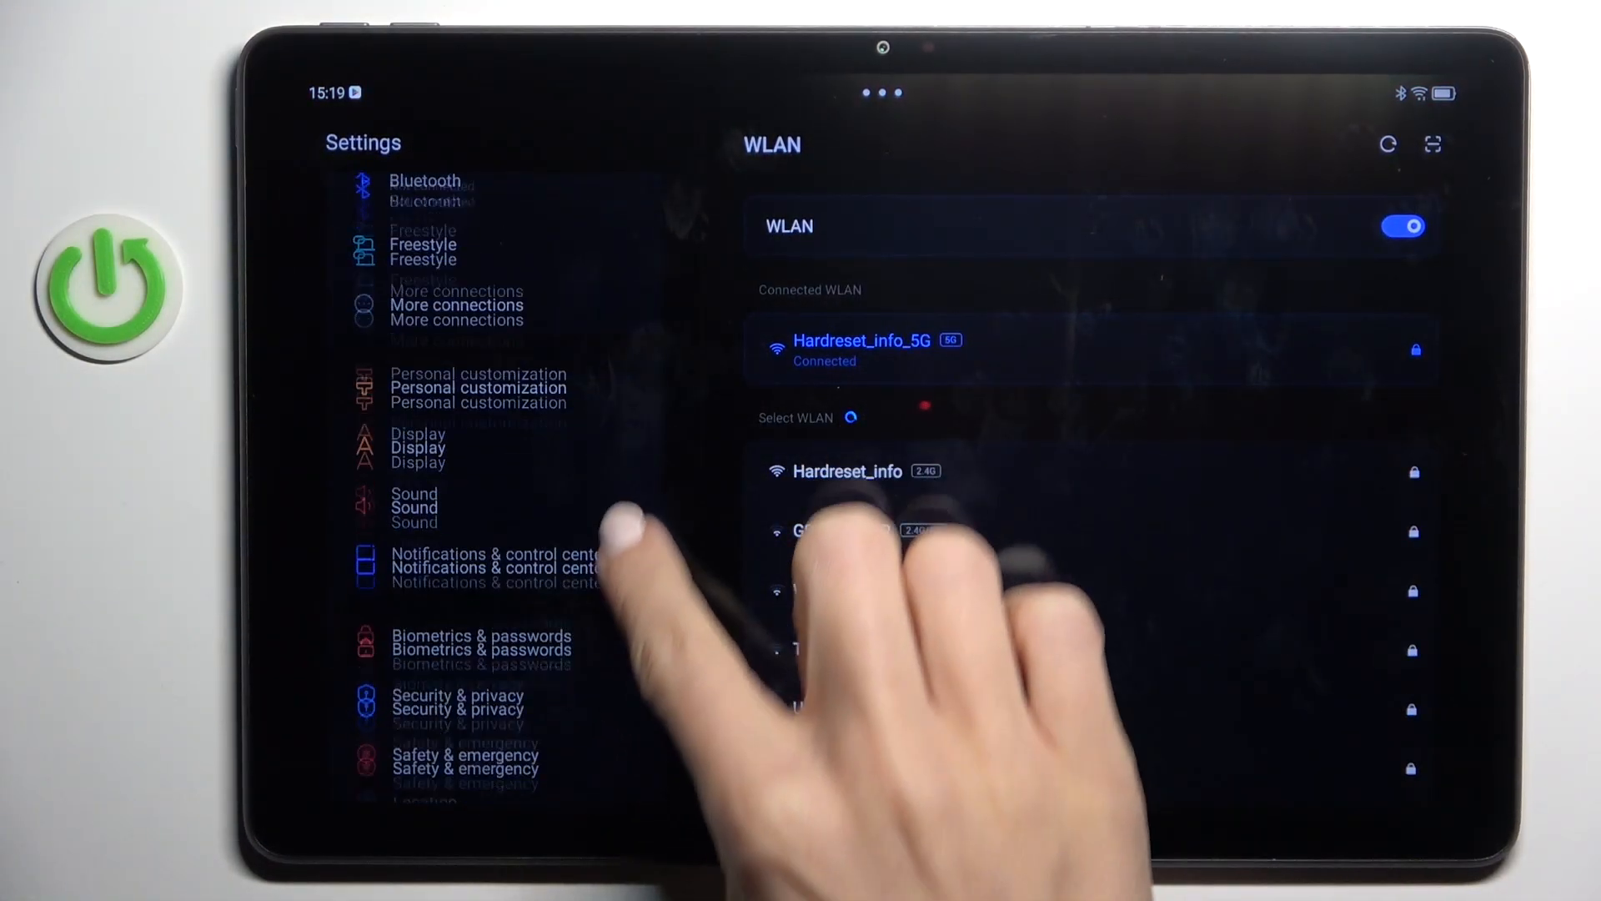
scroll(down, 3)
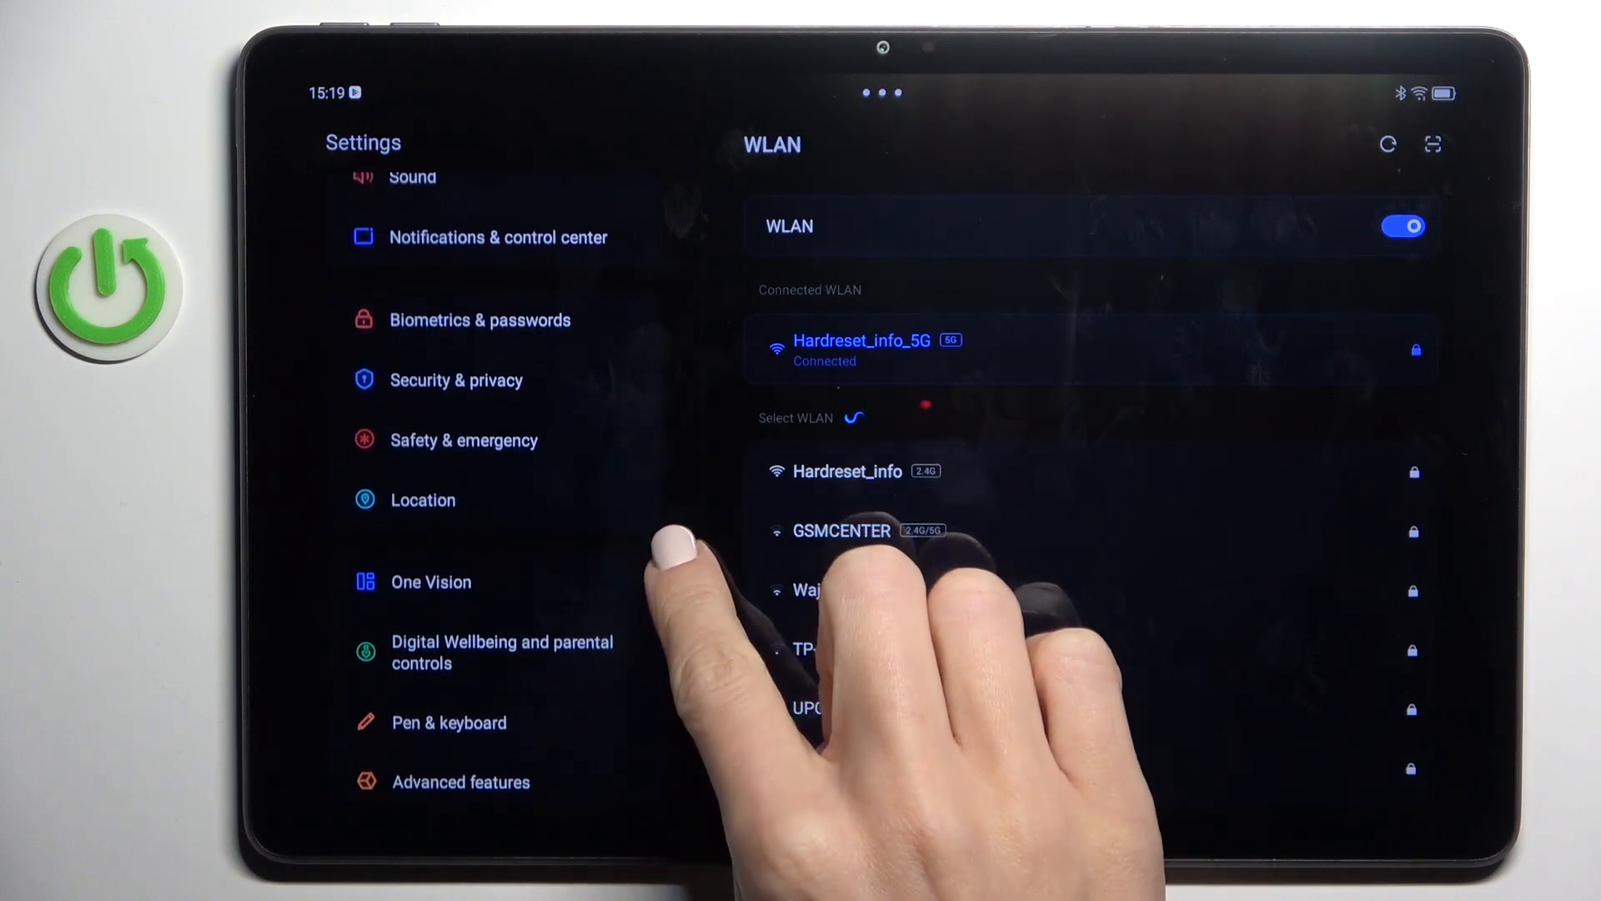
scroll(down, 3)
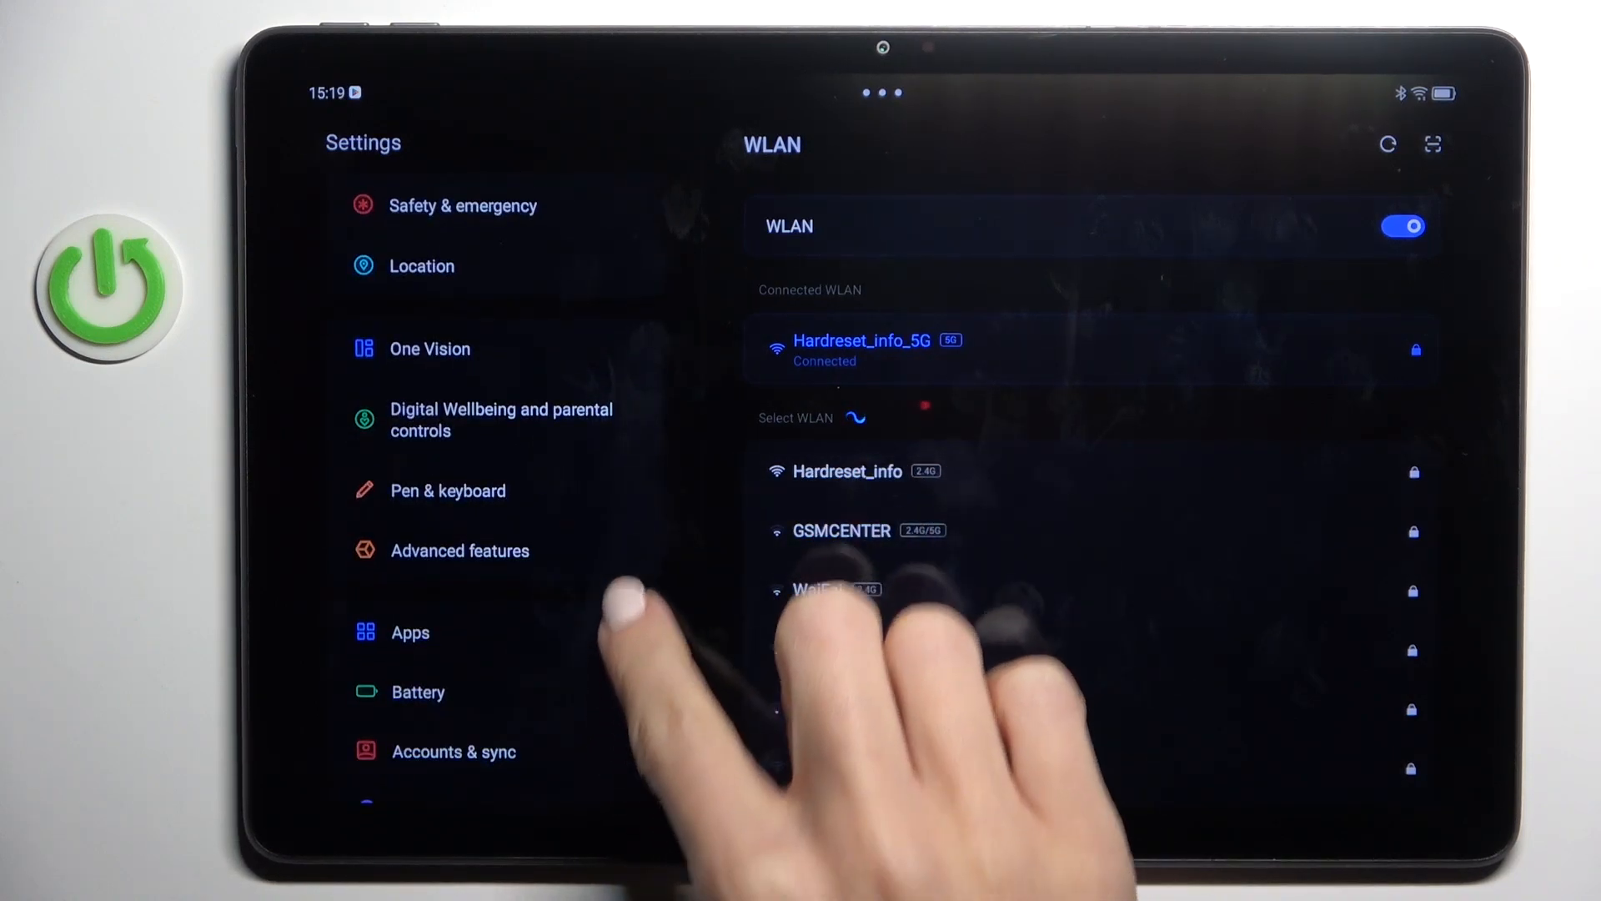
scroll(down, 3)
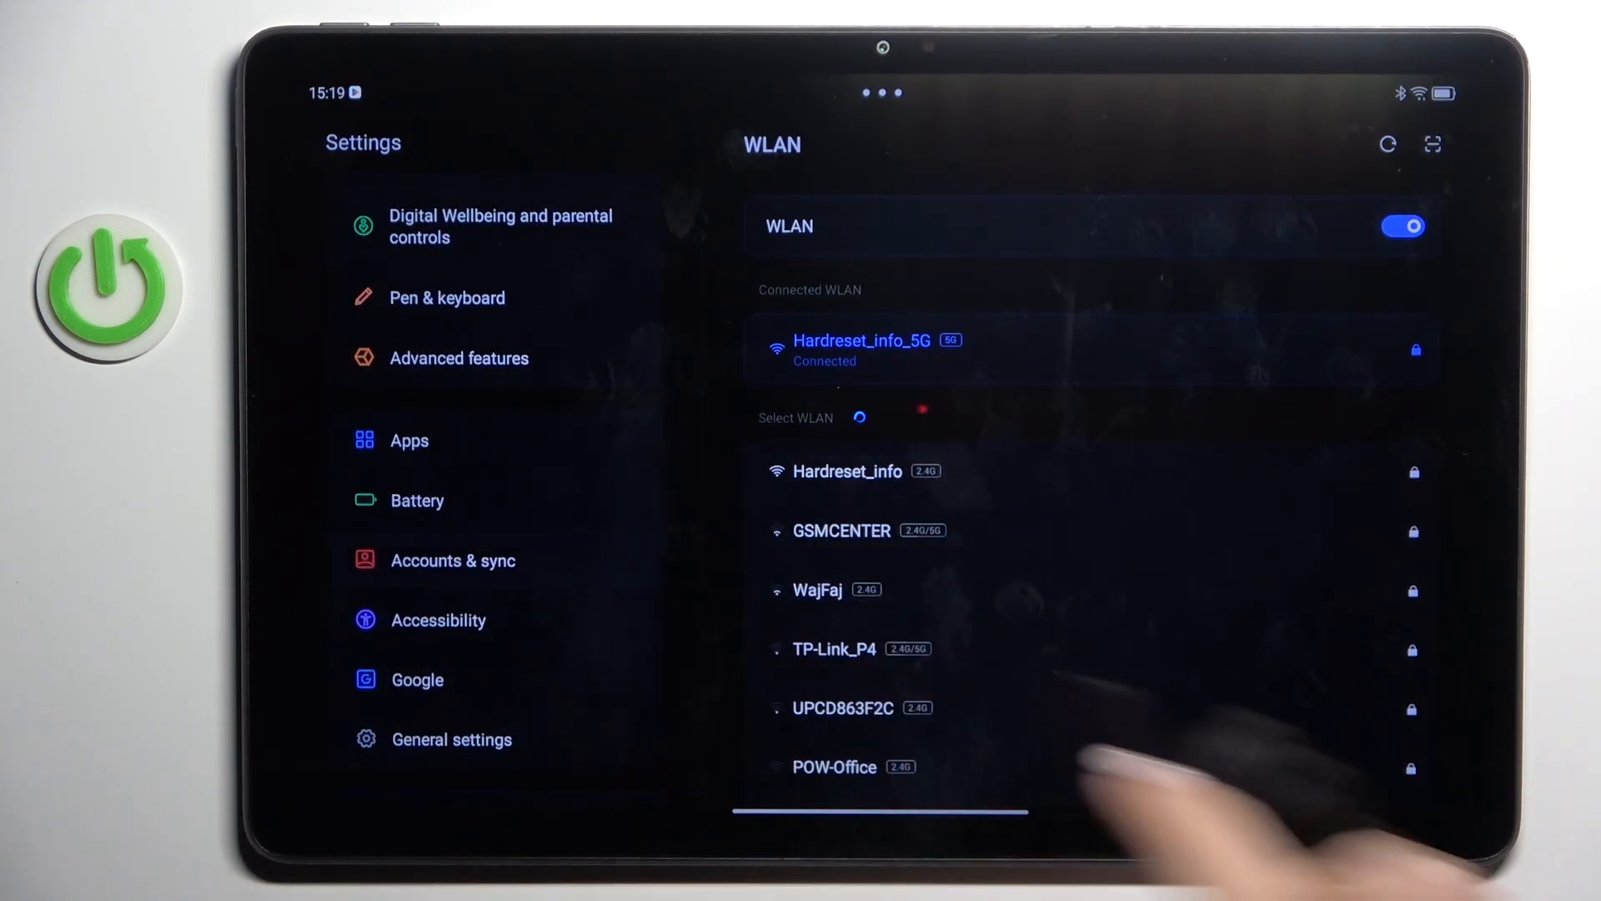
Enter Accounts & sync and start adding a new Google account
click(452, 561)
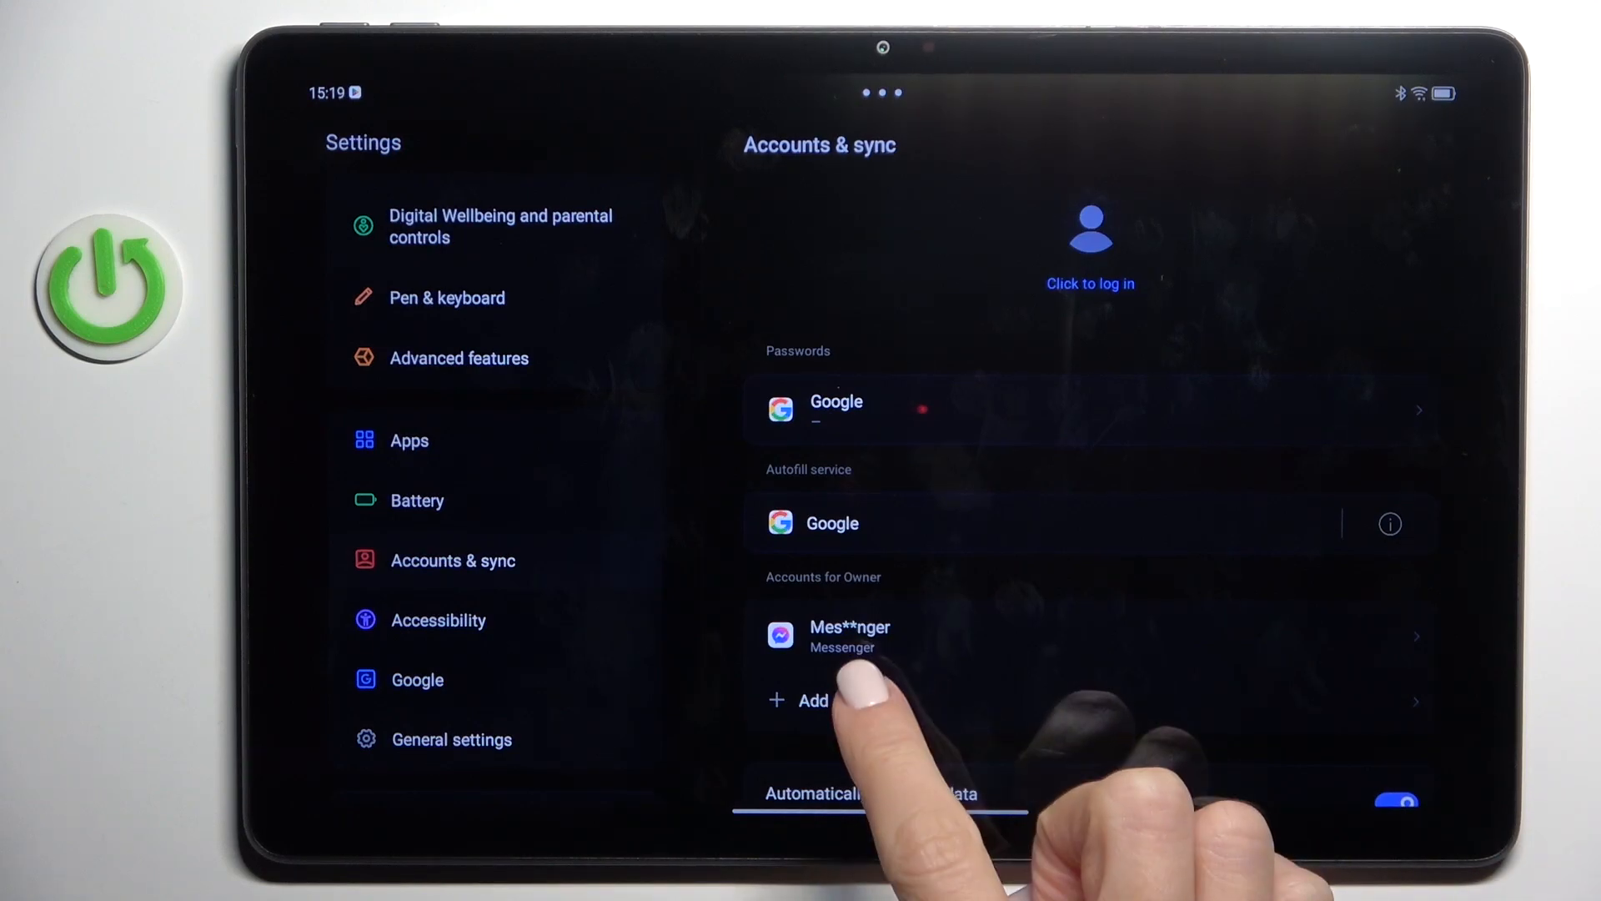
click(807, 699)
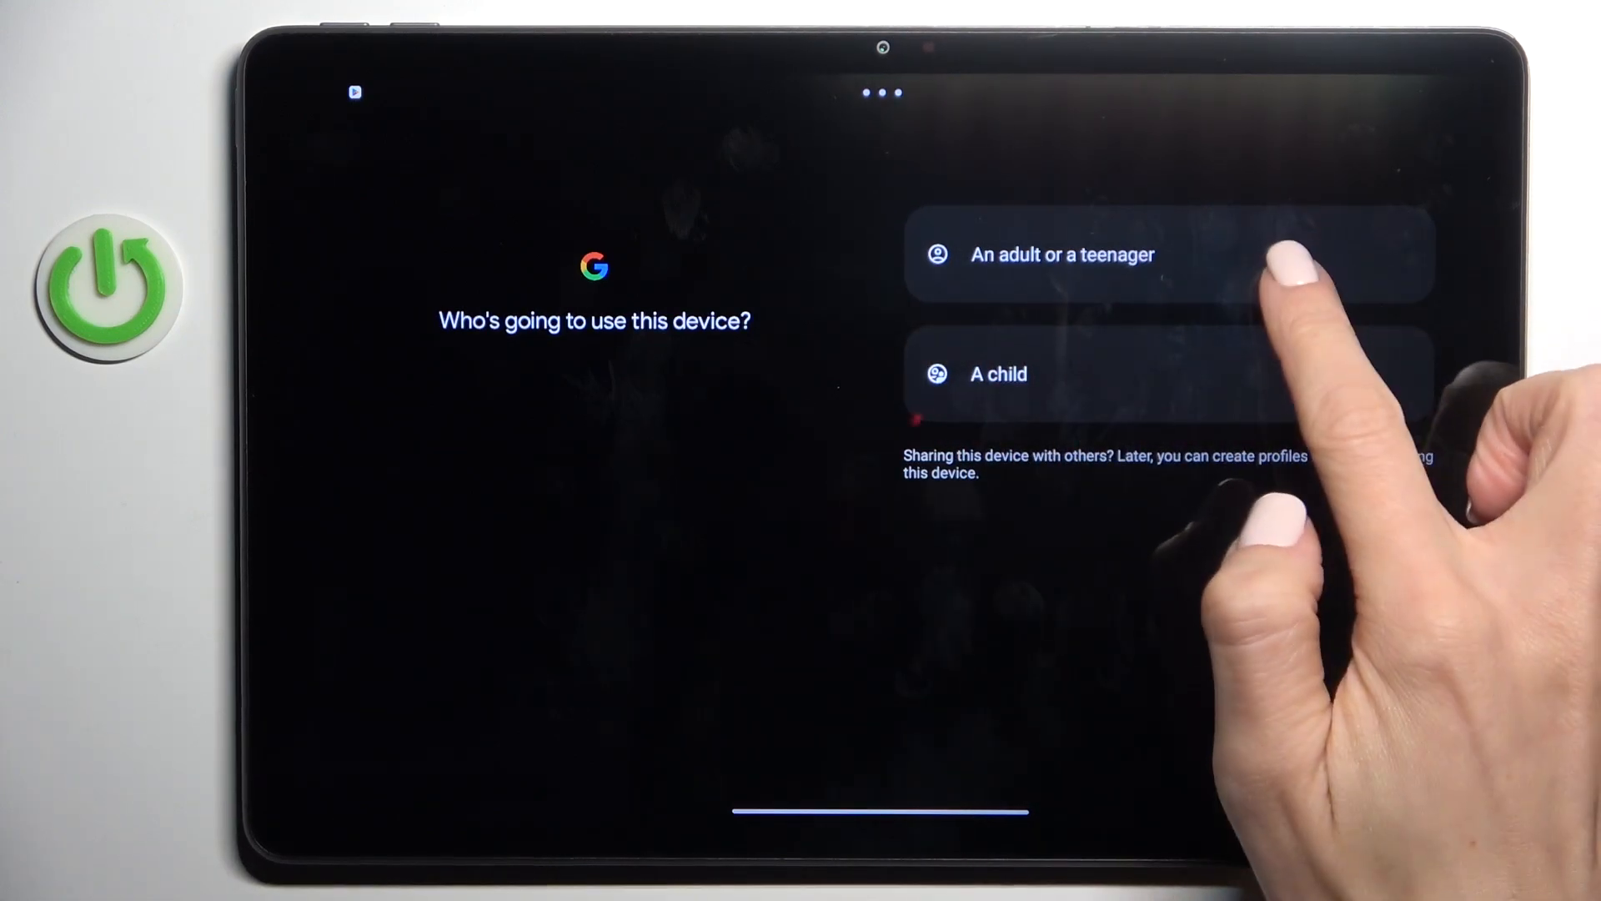
Choose 'An adult or a teenager' as the device user to reach Google sign-in
click(1062, 254)
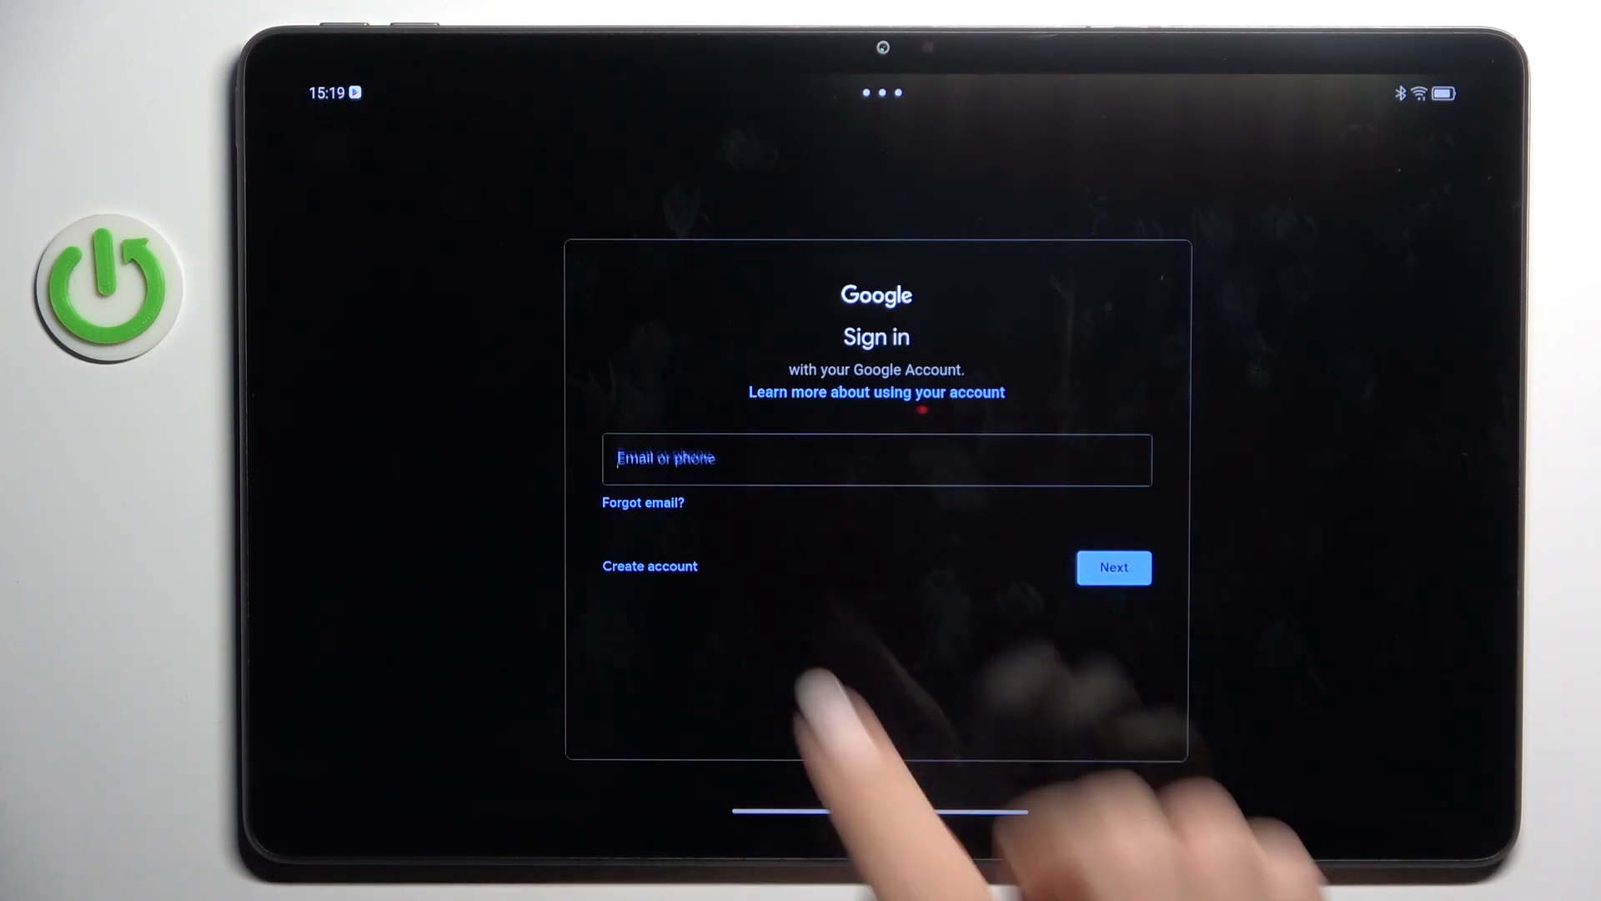
Enter the Gmail address starting 'fo' in the Email or phone field and continue to the password page
click(876, 459)
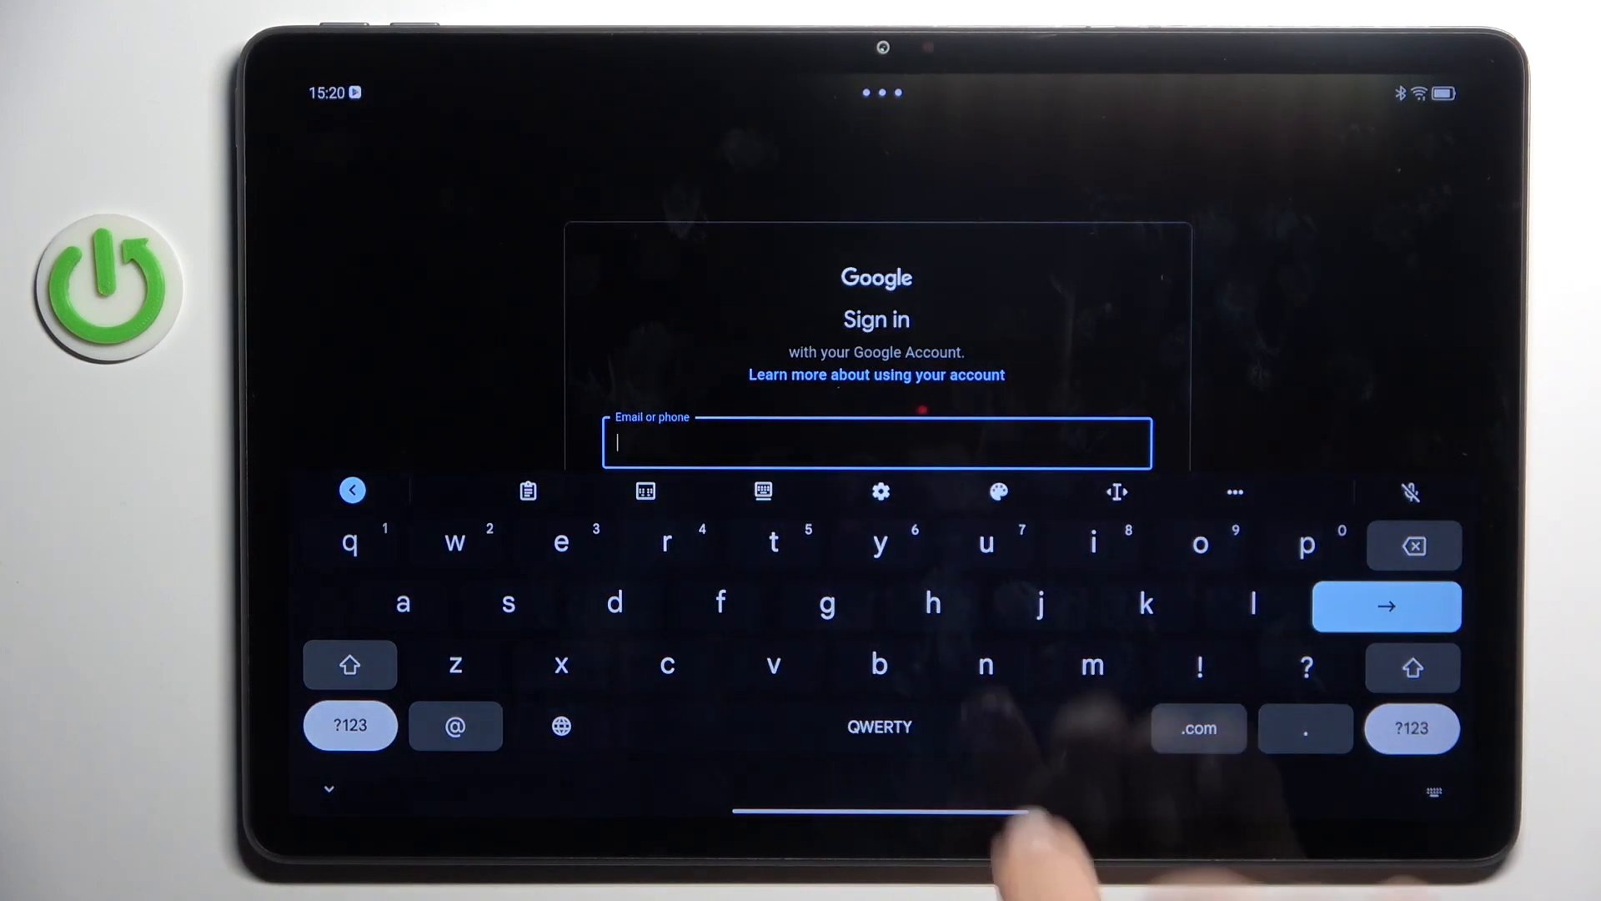
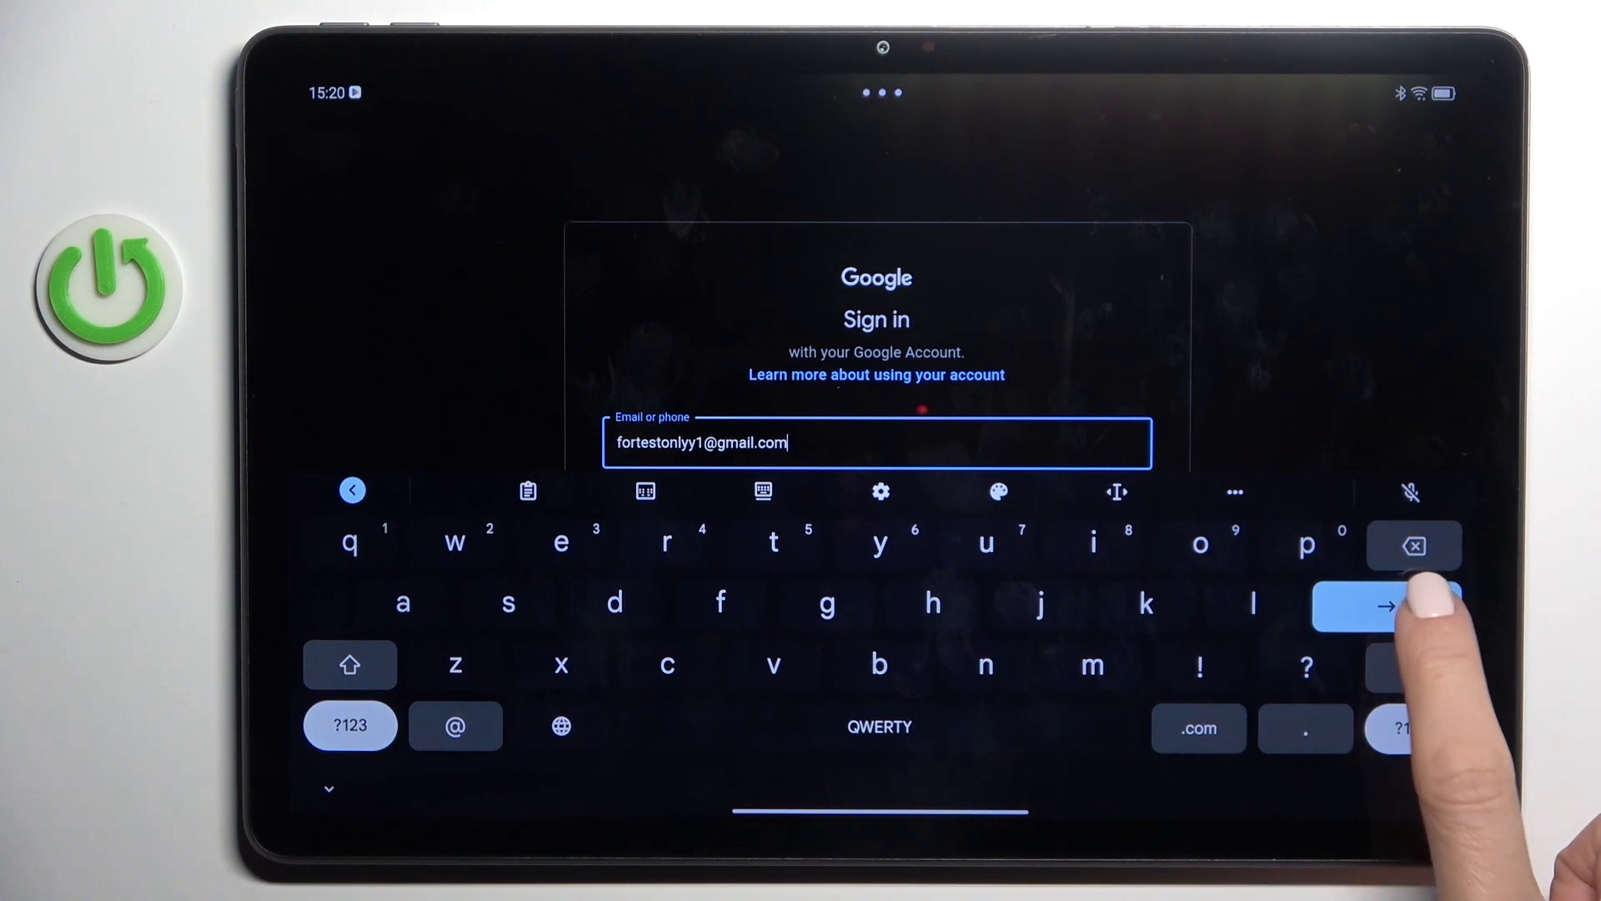
click(1358, 605)
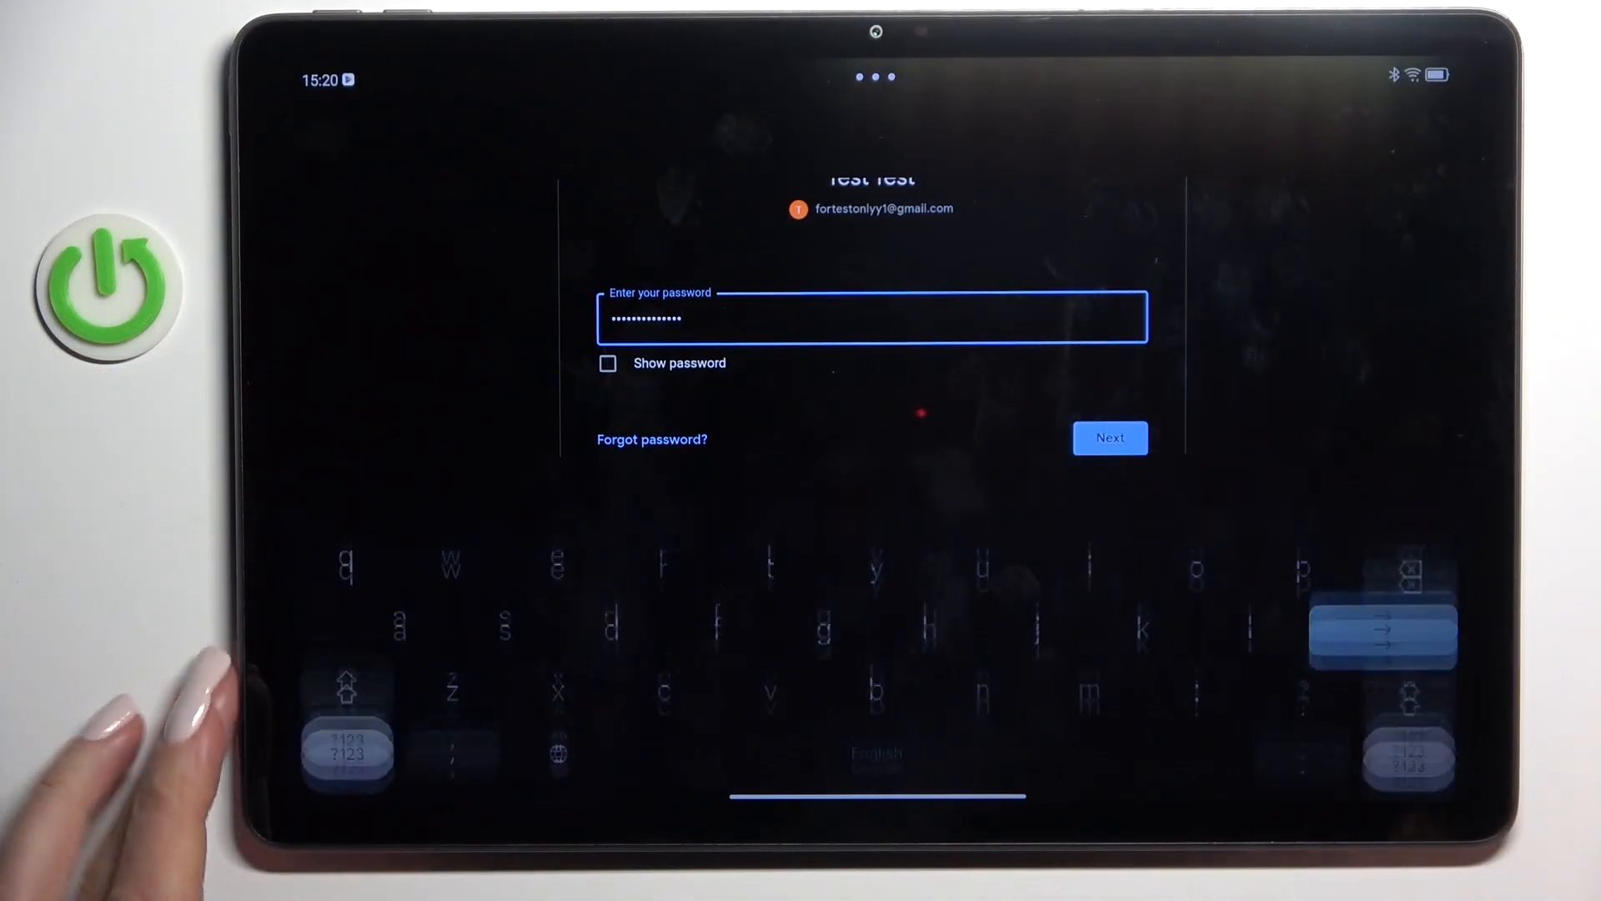
Sign in with the password, agree to the Google Terms of Service and accept the backup settings
click(1109, 437)
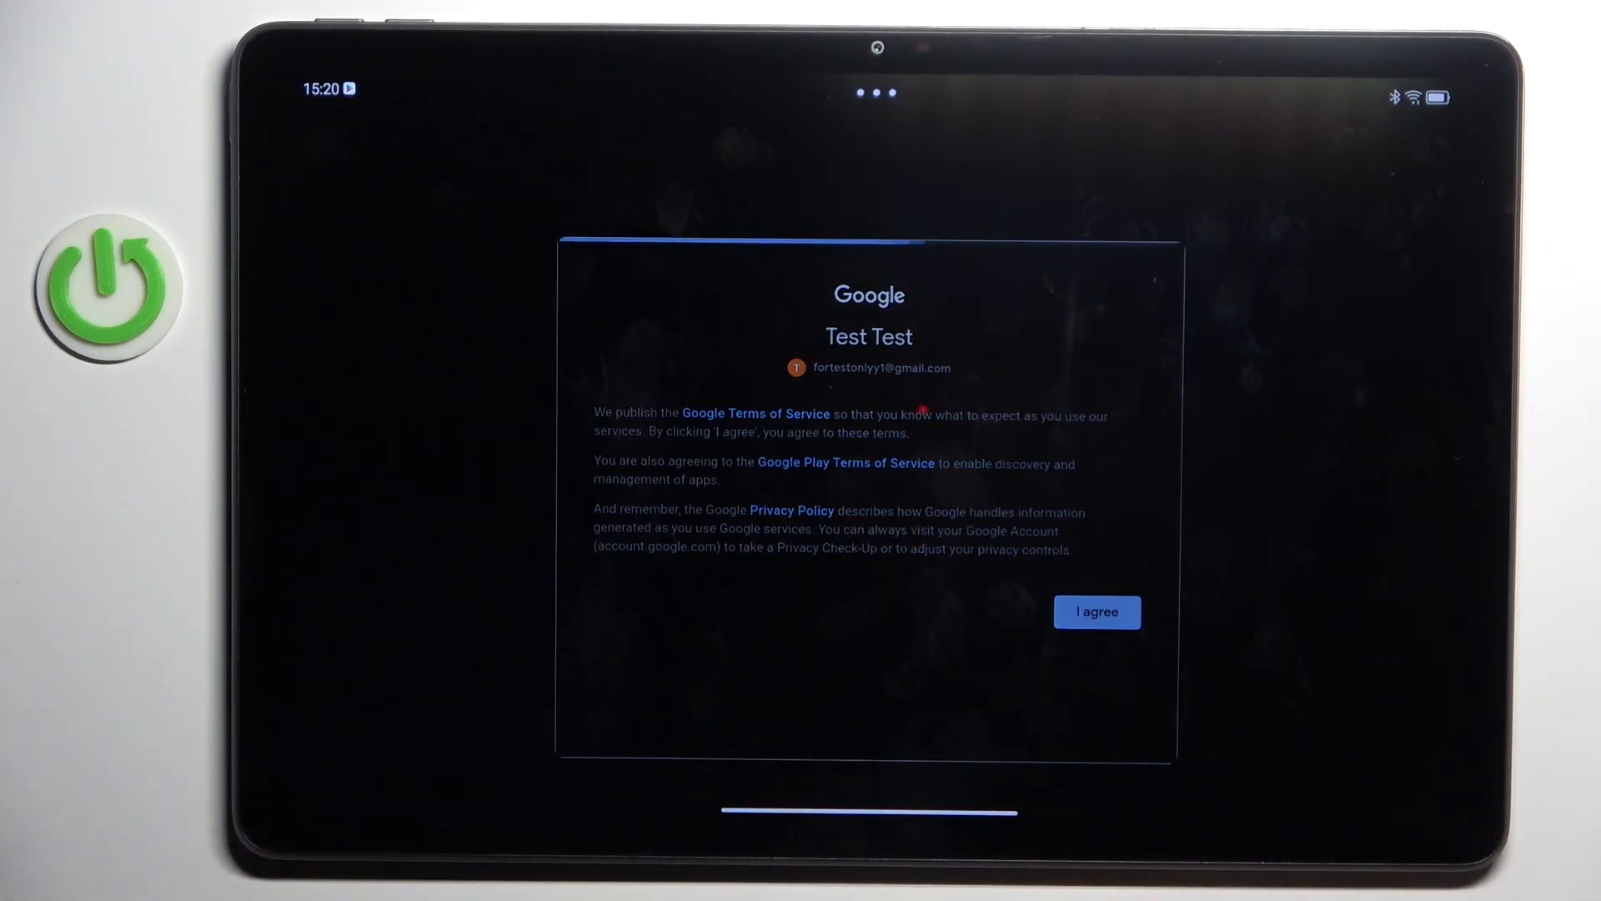
click(1096, 612)
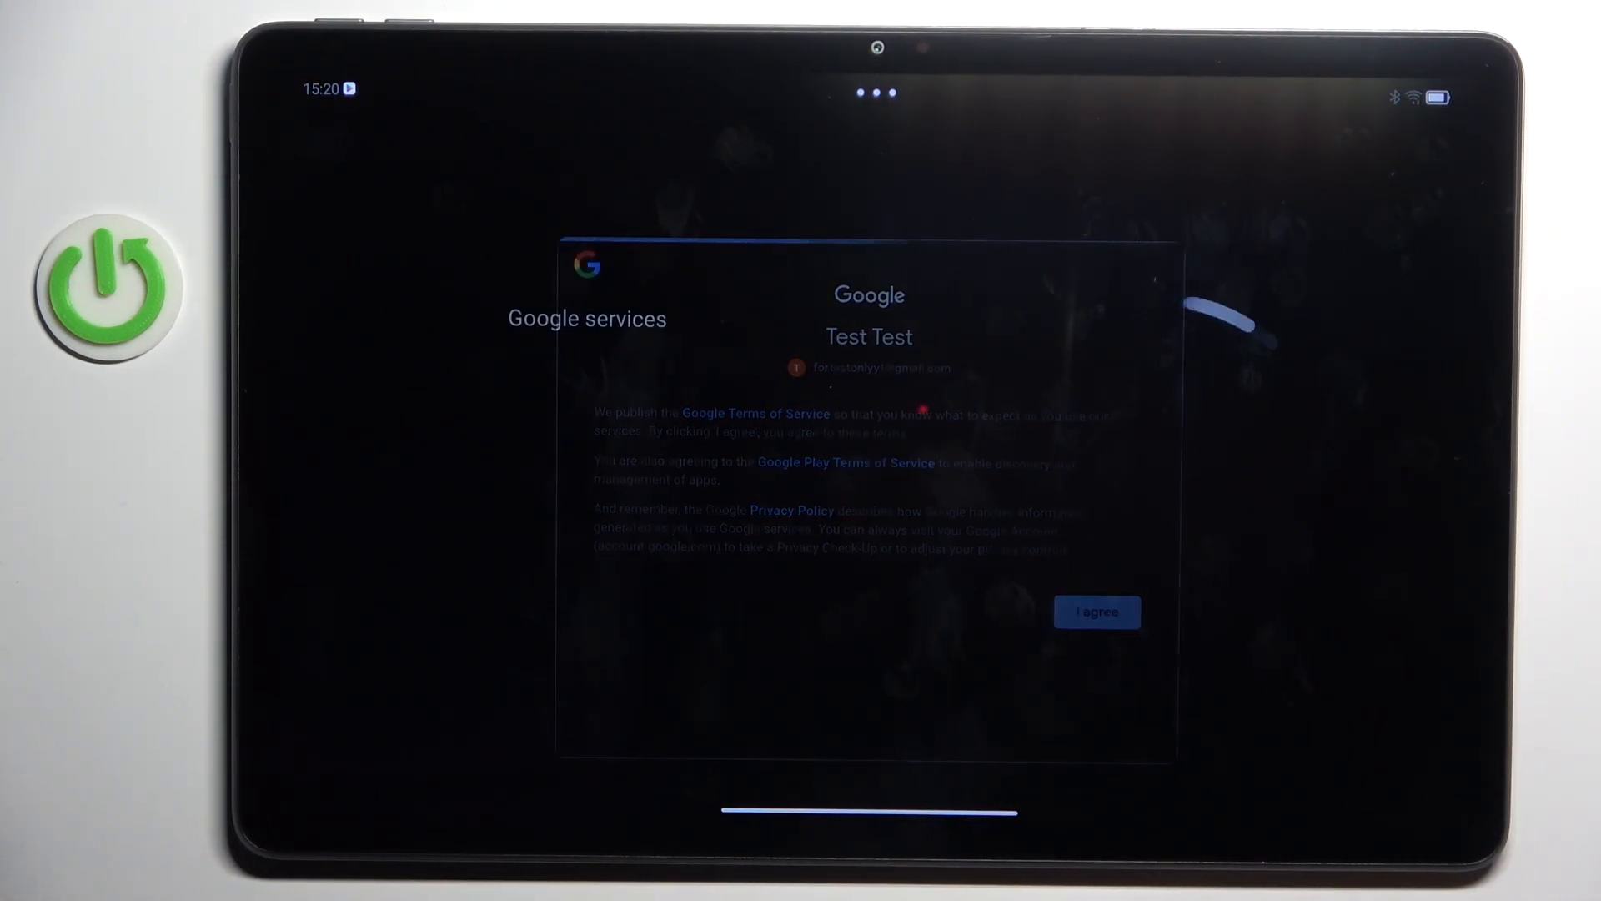
click(1098, 612)
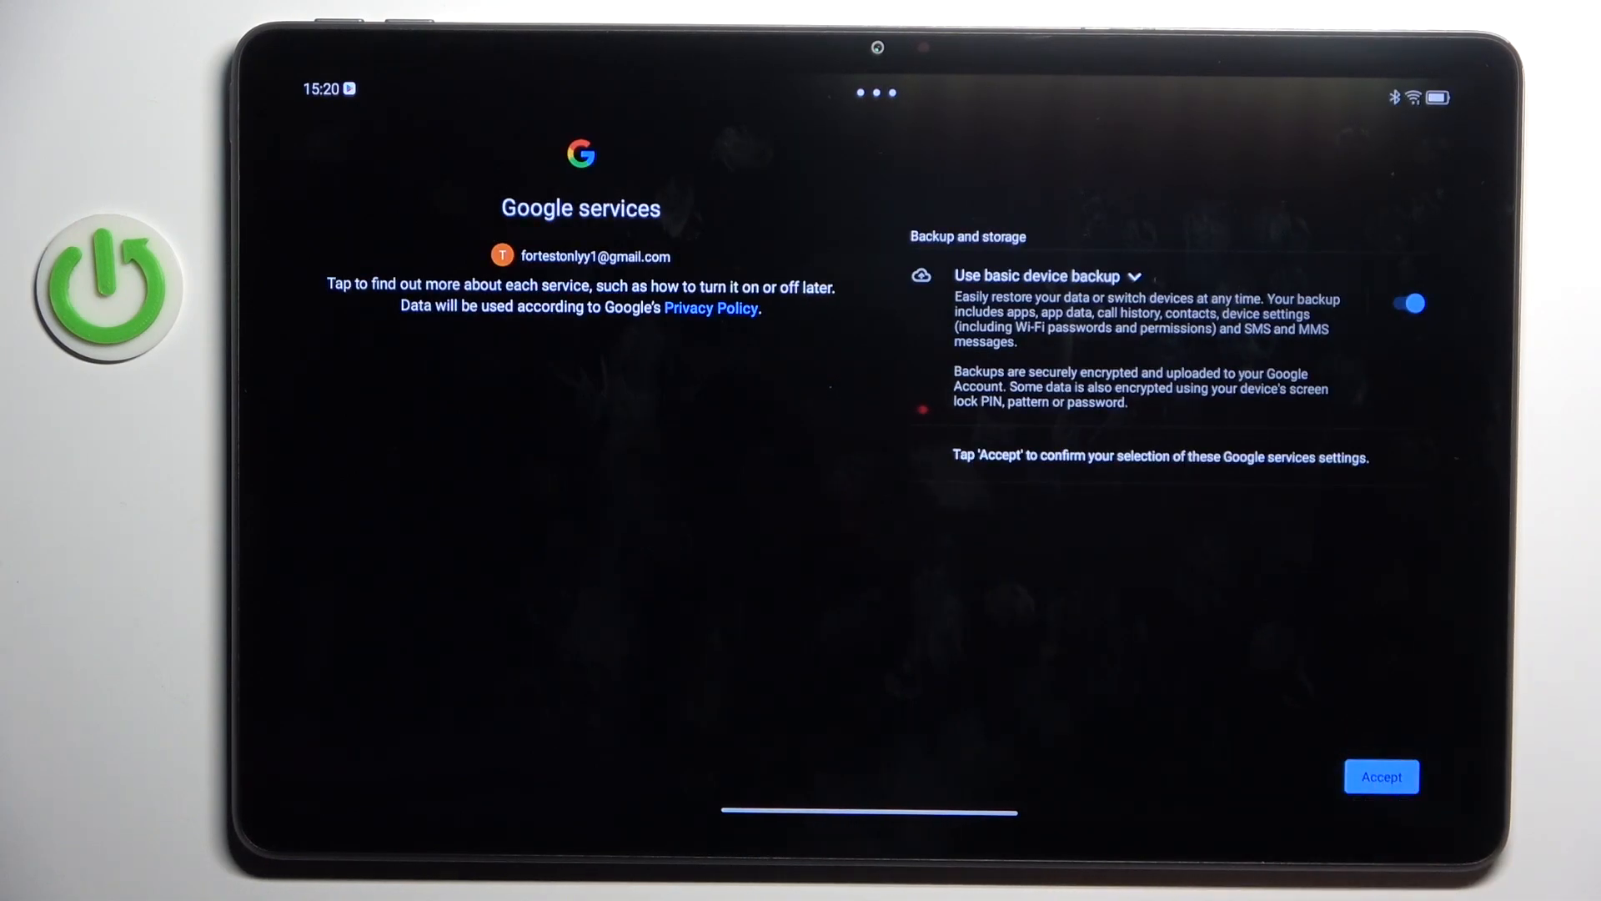
click(1382, 775)
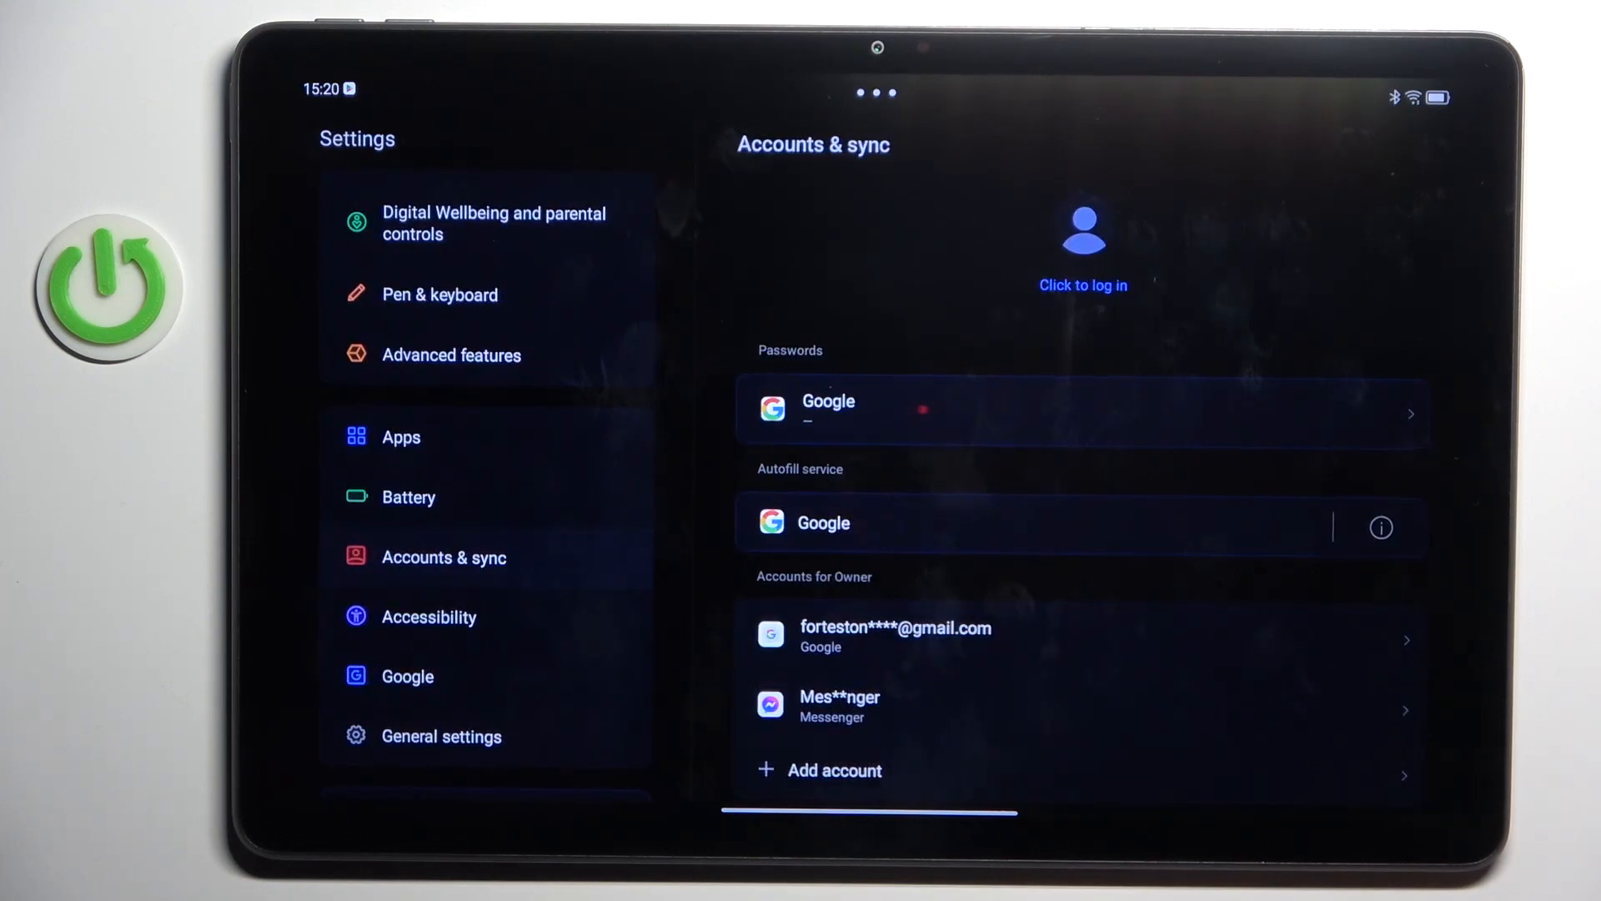
View the newly added Google account's details under Accounts & sync, then return to the home screen
click(894, 635)
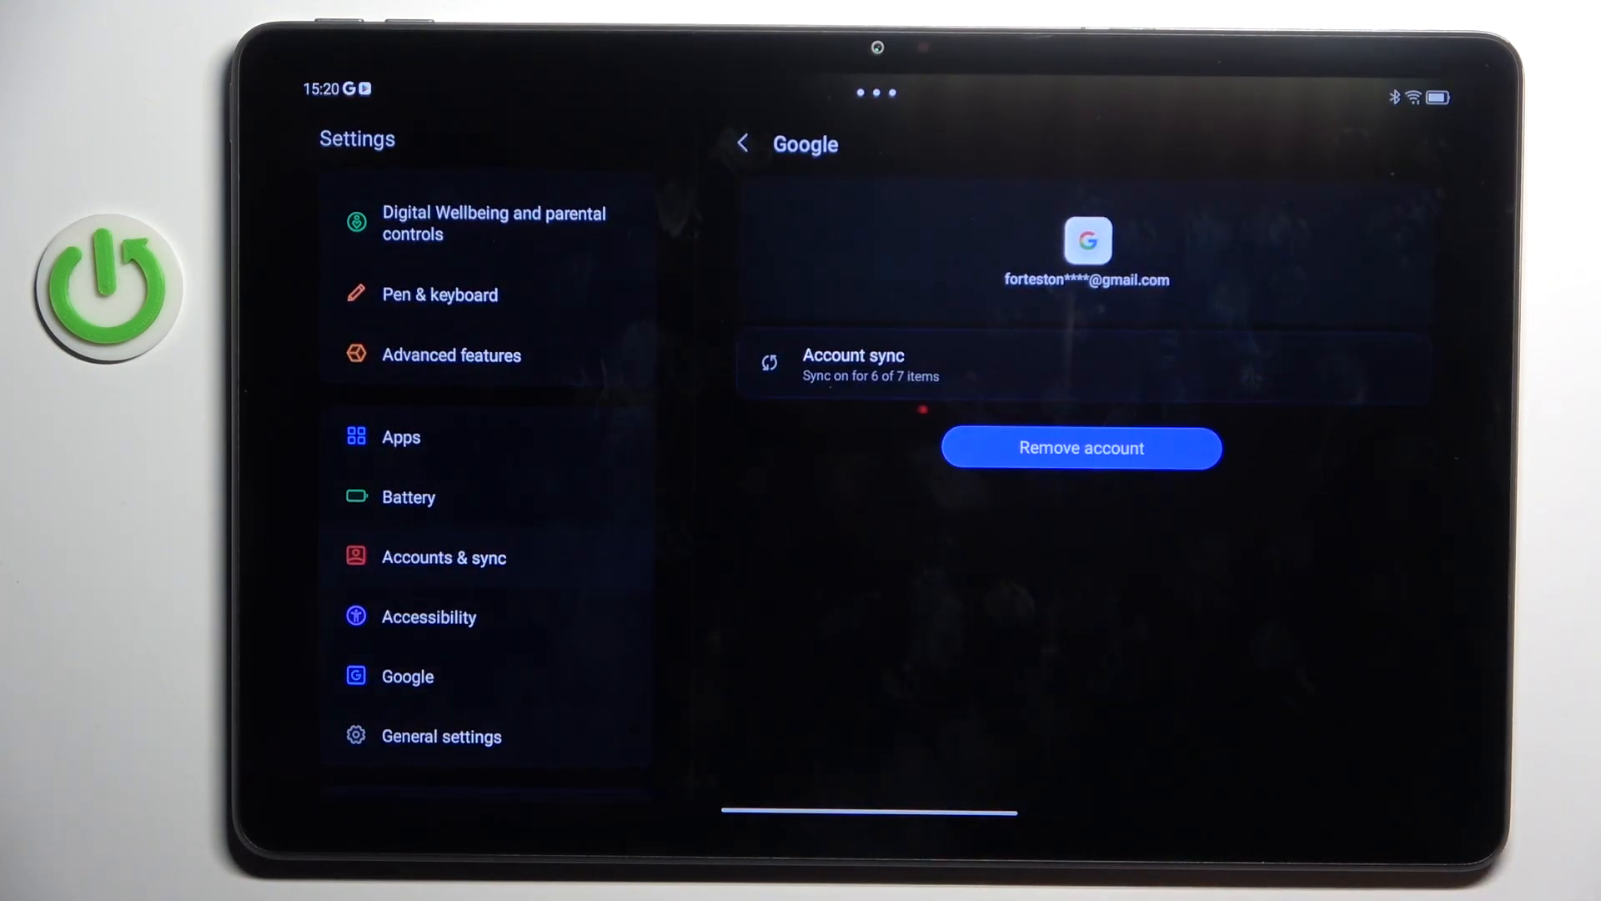
click(1080, 447)
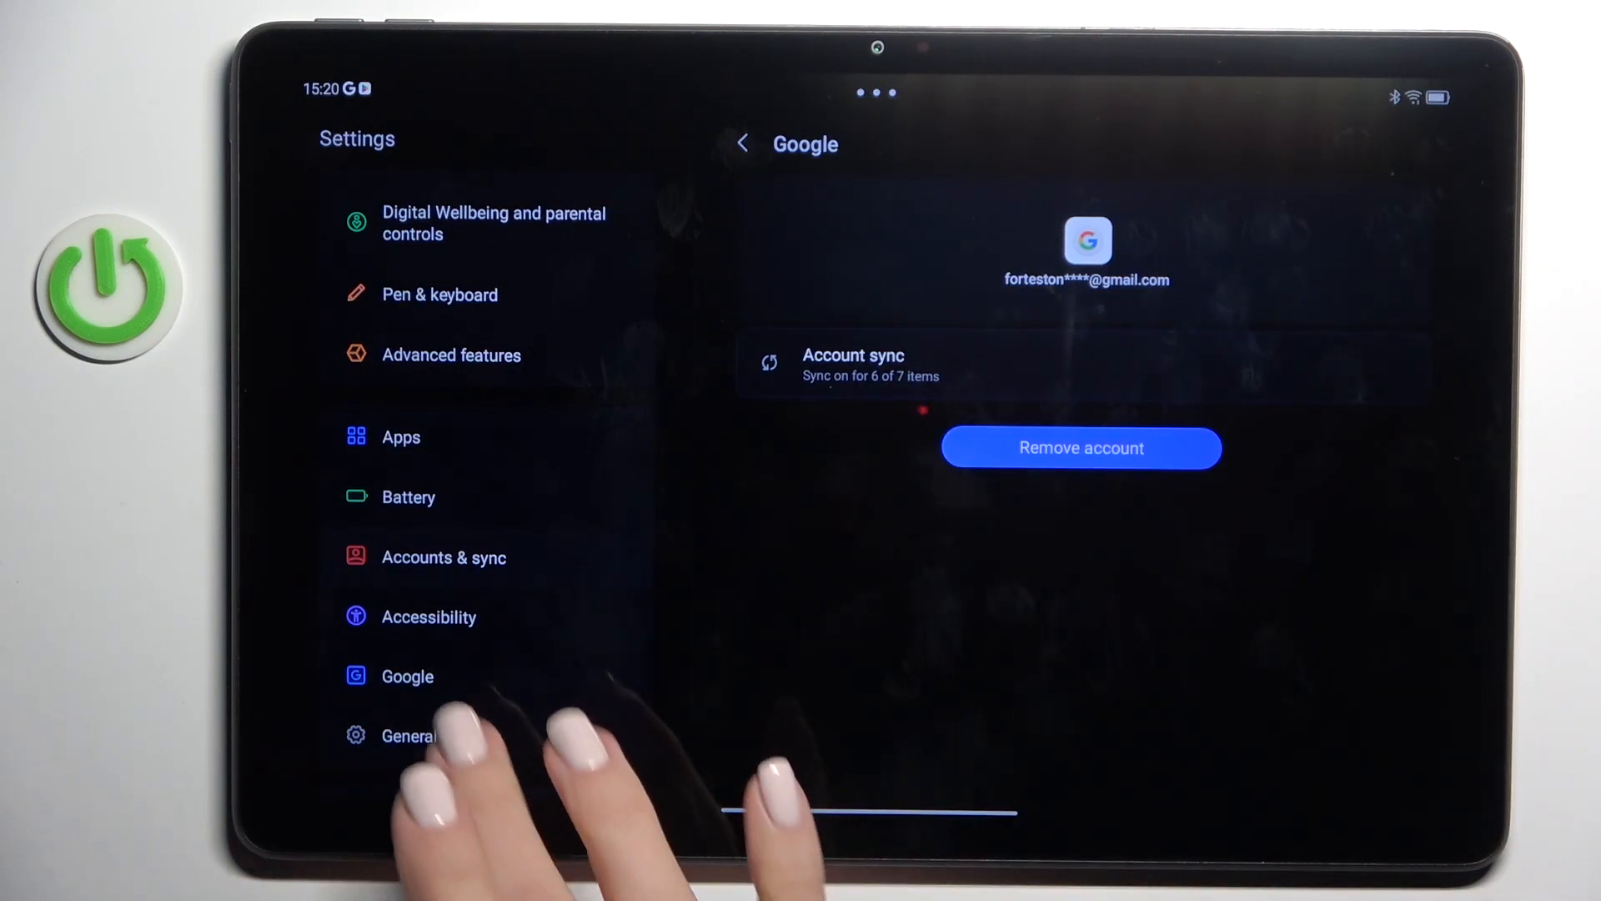
key(home)
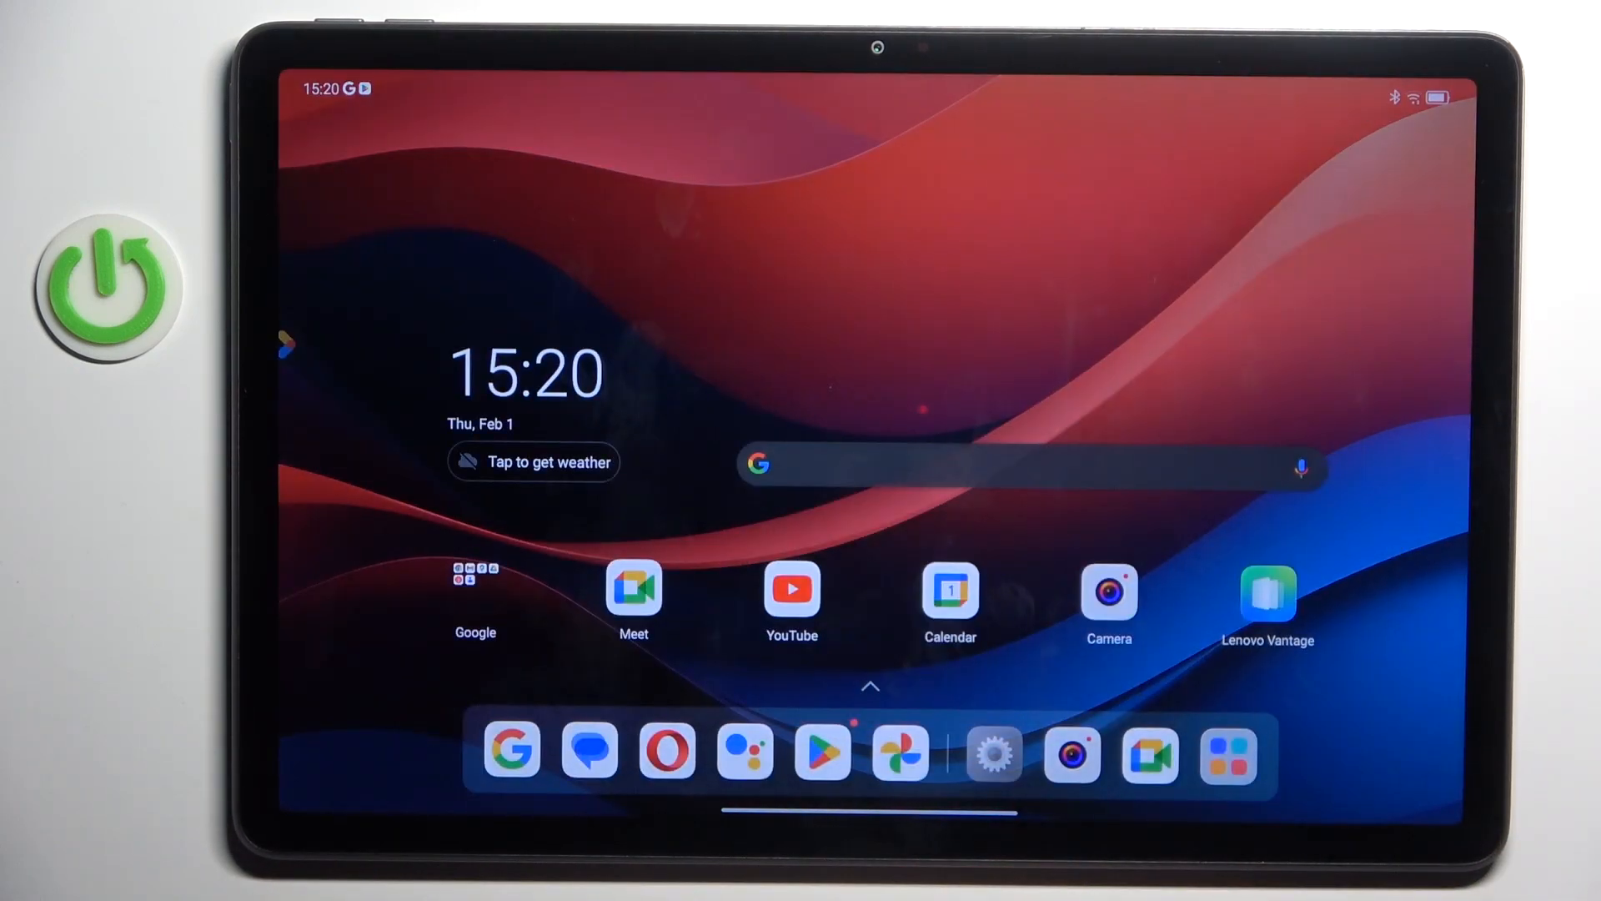